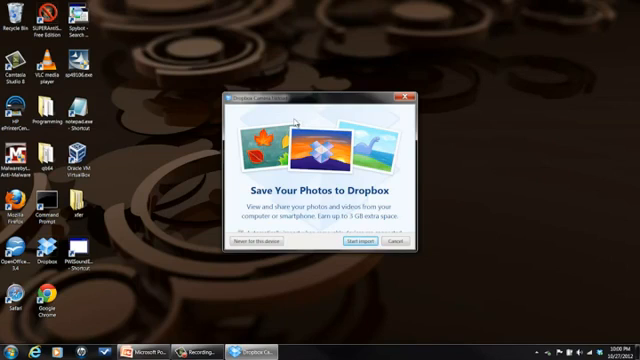
{"action": "mouse_move", "coordinate": [405, 254]}
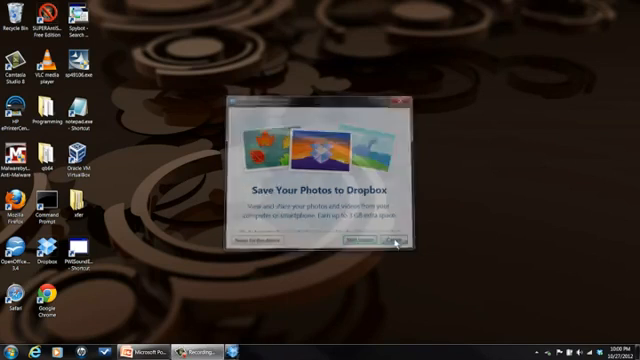
Cancel the Dropbox Camera Upload offer to import photos from the card
{"action": "left_click", "coordinate": [399, 106]}
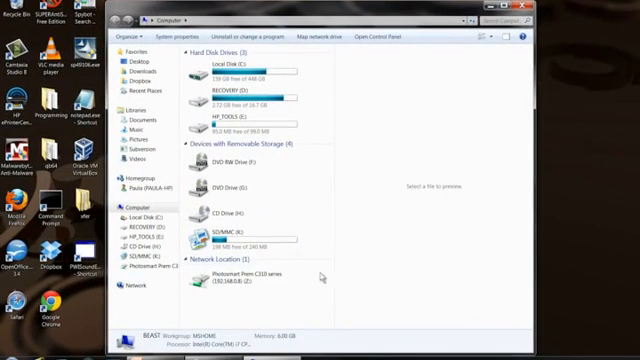
{"action": "mouse_move", "coordinate": [220, 242]}
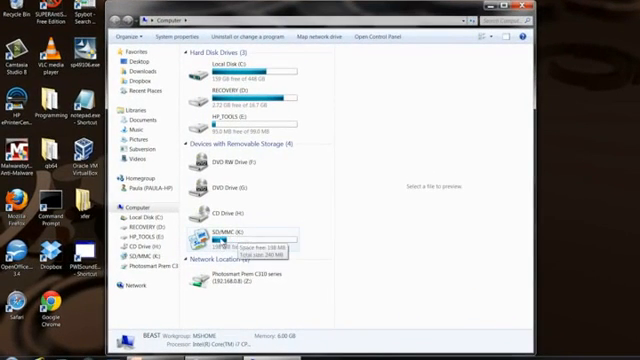
Open the SD/MMC (K:) drive from Computer to view its DCIM and MISC folders
{"action": "double_click", "coordinate": [215, 240]}
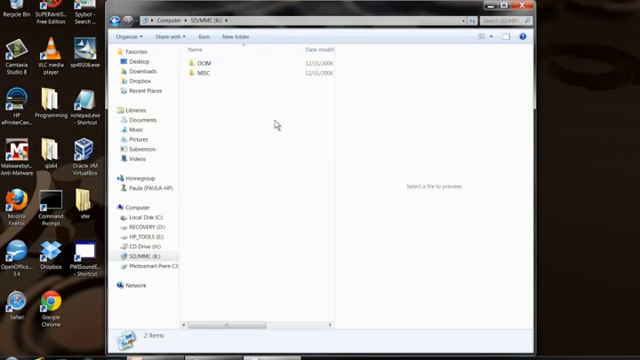
{"action": "mouse_move", "coordinate": [268, 124]}
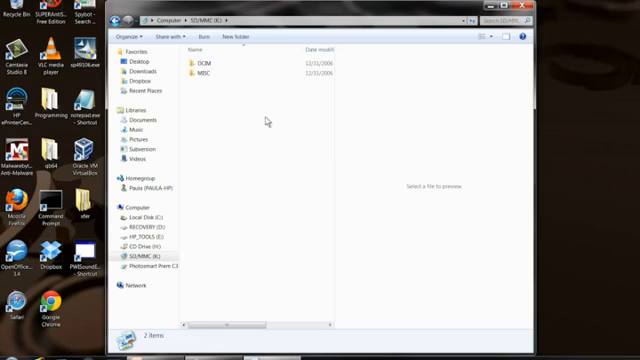
{"action": "left_click", "coordinate": [527, 10]}
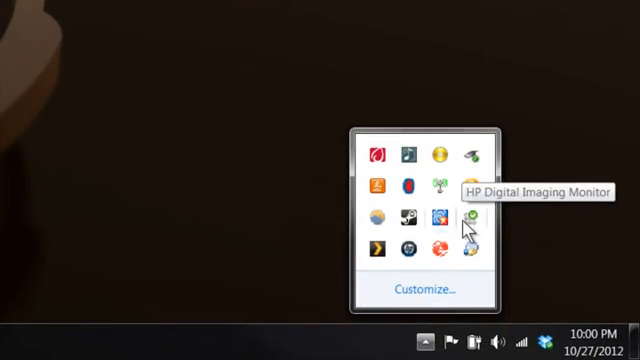
{"action": "mouse_move", "coordinate": [472, 162]}
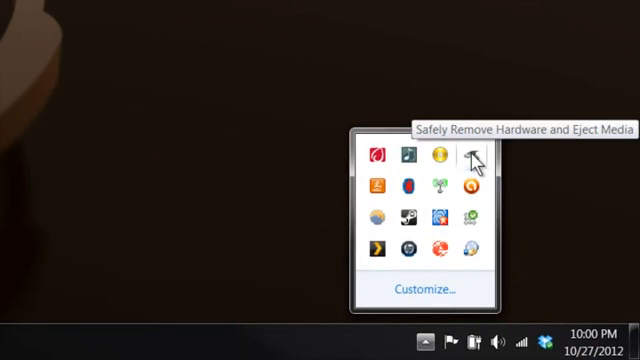
{"action": "mouse_move", "coordinate": [475, 163]}
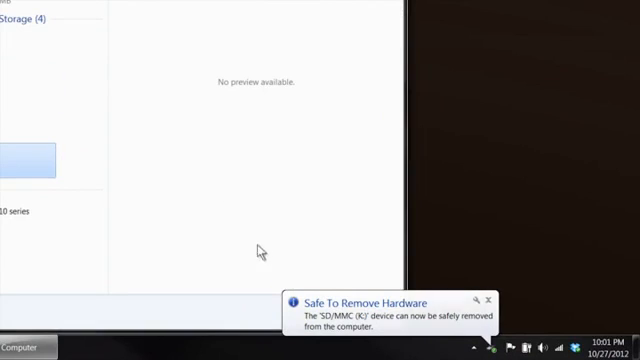
{"action": "mouse_move", "coordinate": [345, 307]}
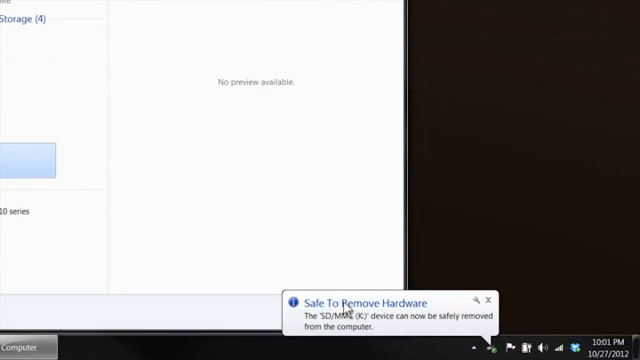